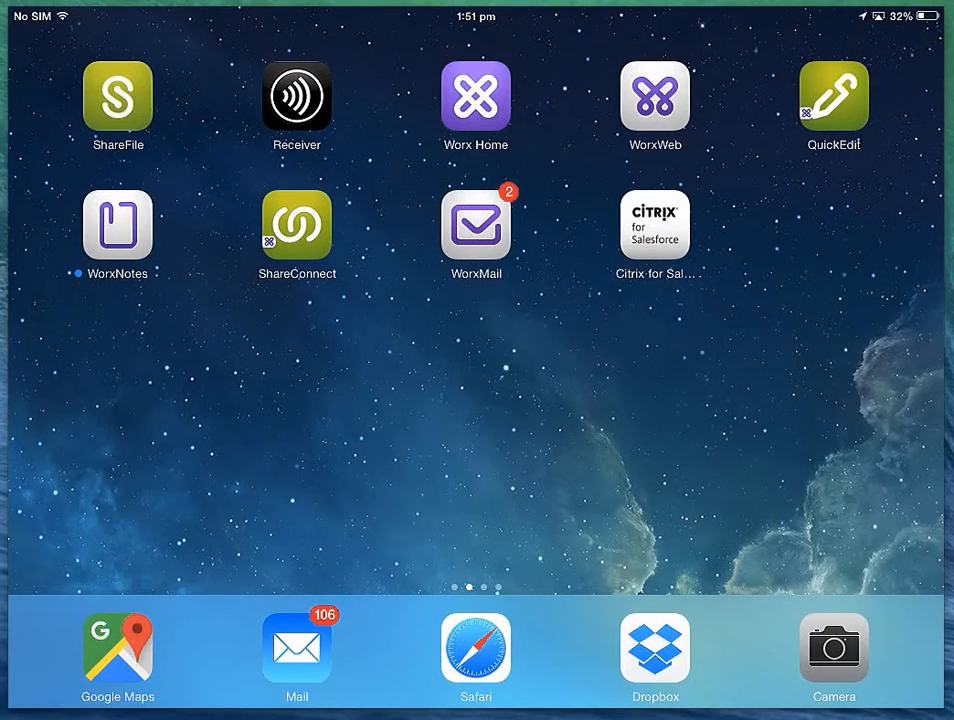
Step: Launch QuickEdit from the Home Screen to reach its Create New start screen
click(832, 96)
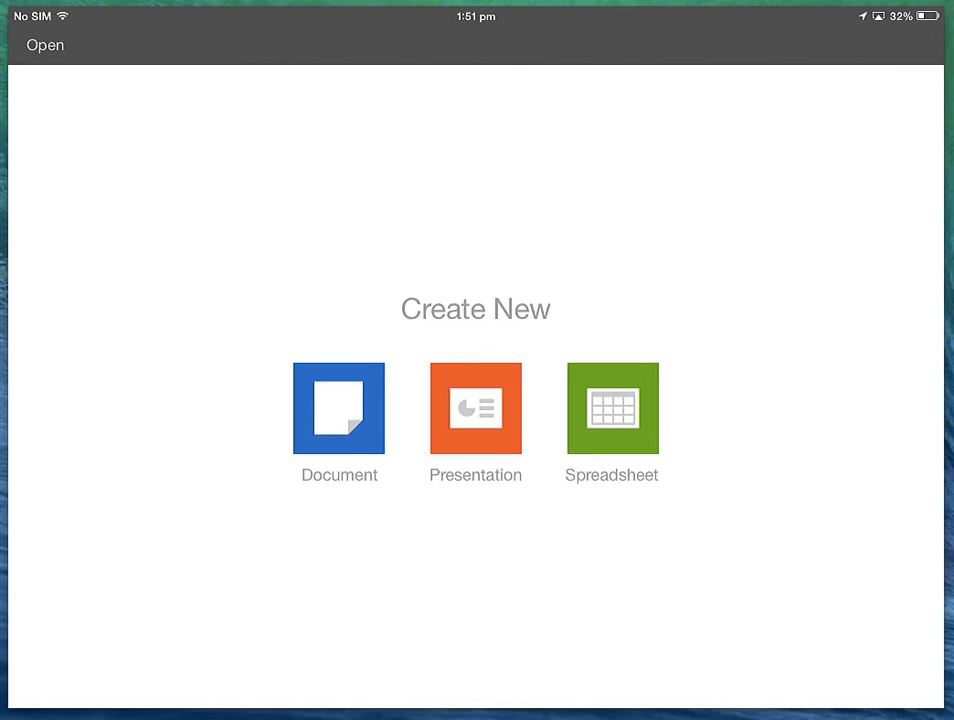
Step: Open SaleAgreement.doc from ShareFile > My Files & Folders > A Confidential documents
click(44, 44)
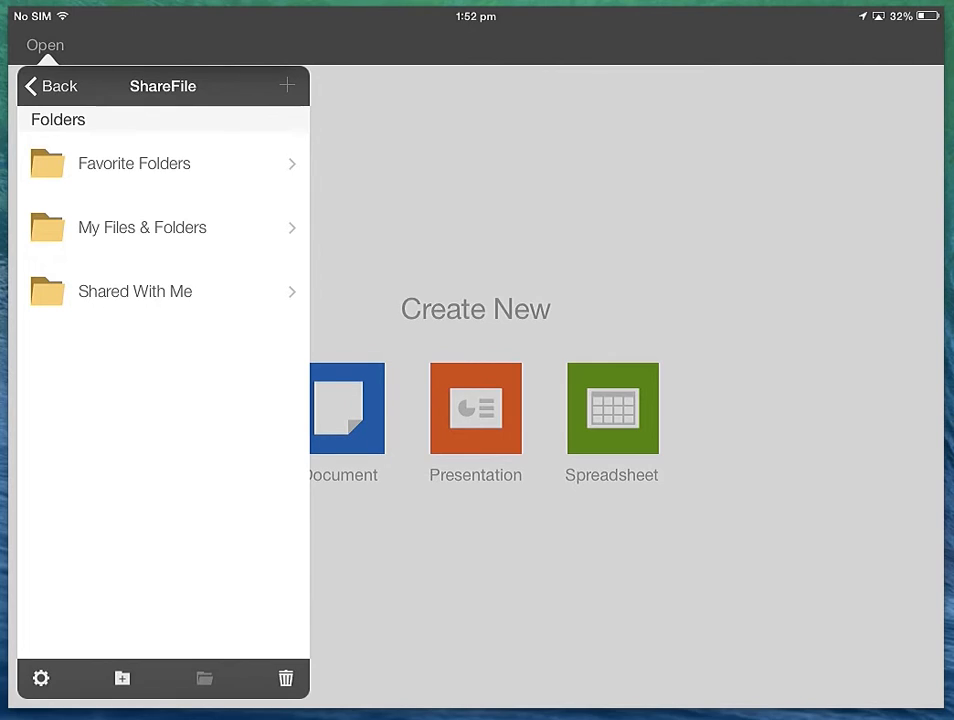
click(142, 228)
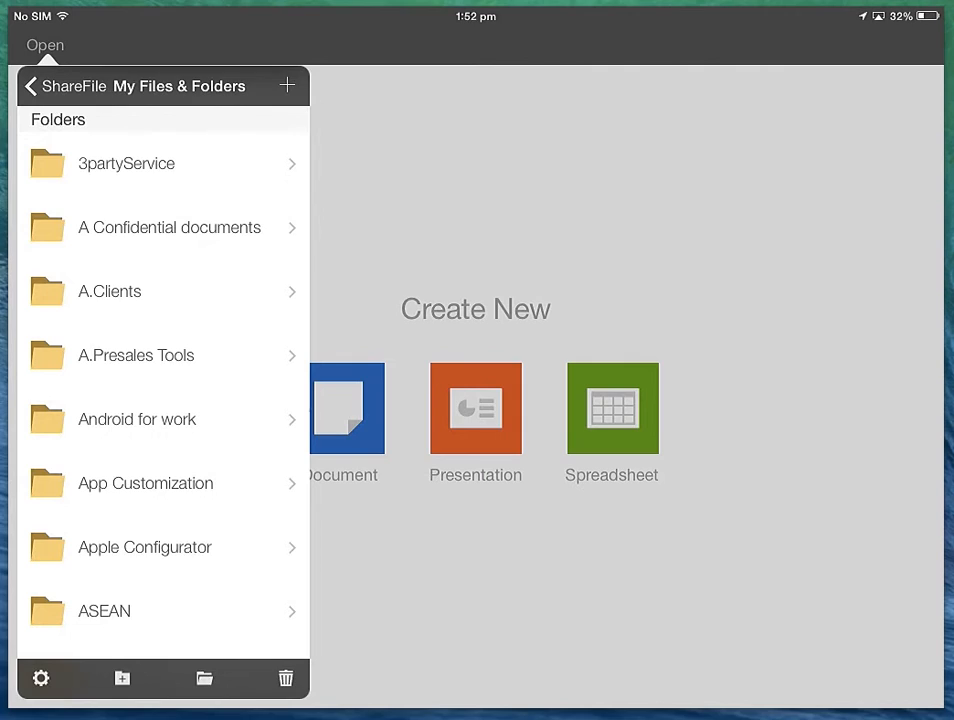
click(168, 228)
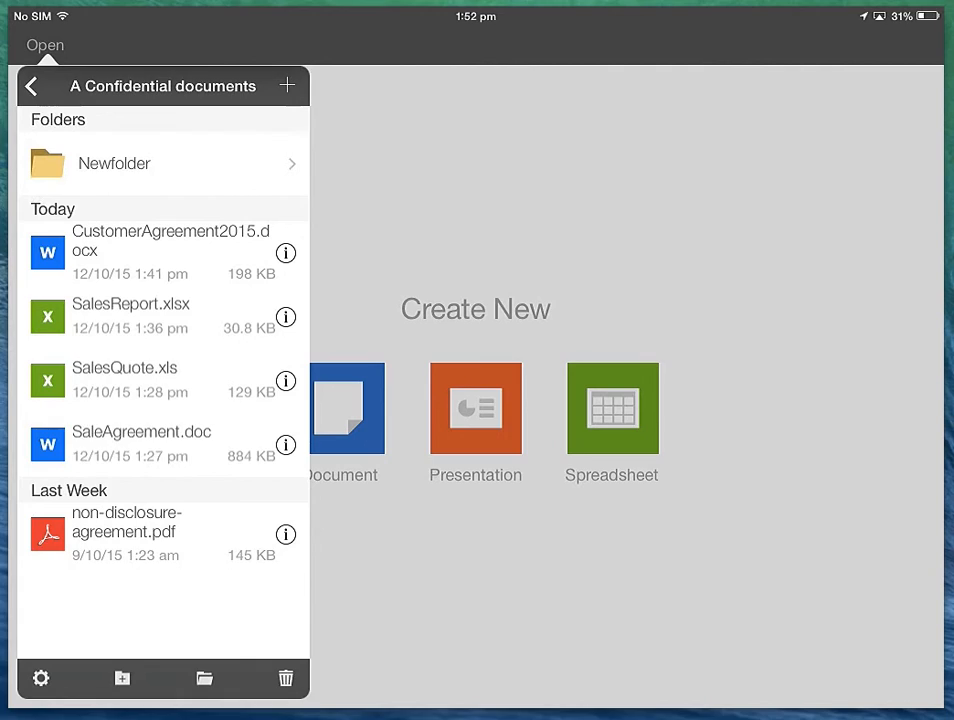
click(140, 444)
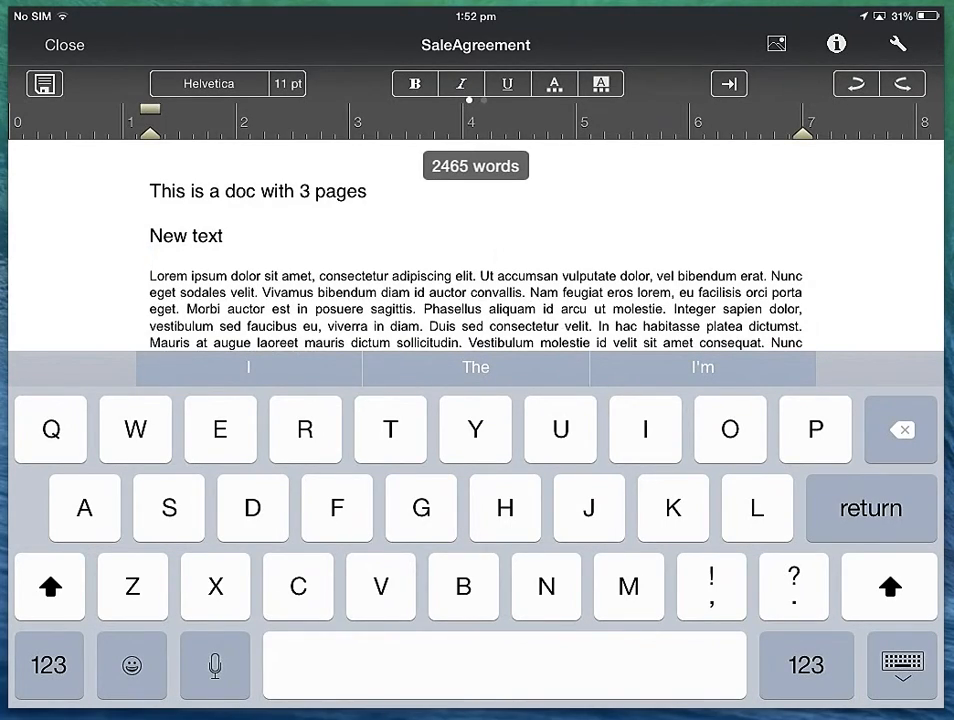
Step: Insert a settings screenshot from the Moments album and show its picture style options
click(776, 44)
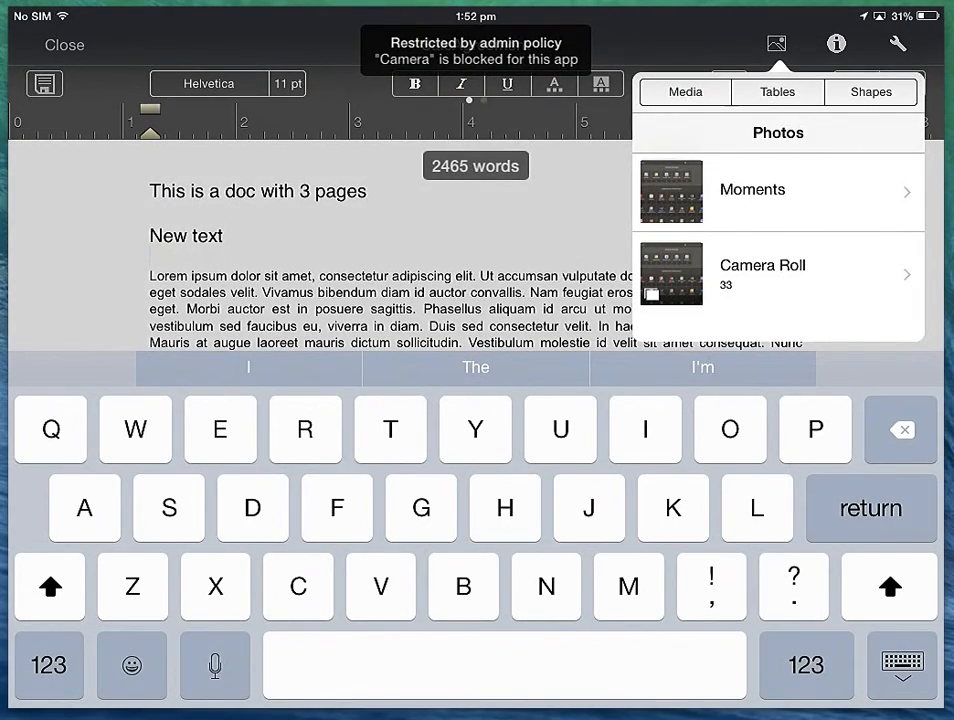
click(776, 188)
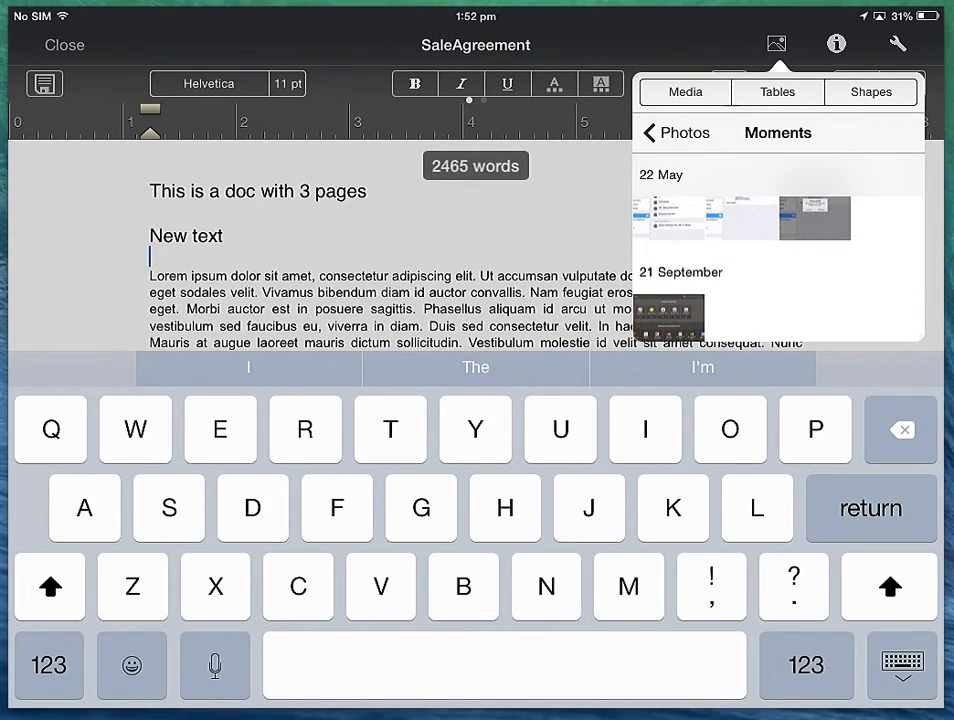
scroll(down, 3)
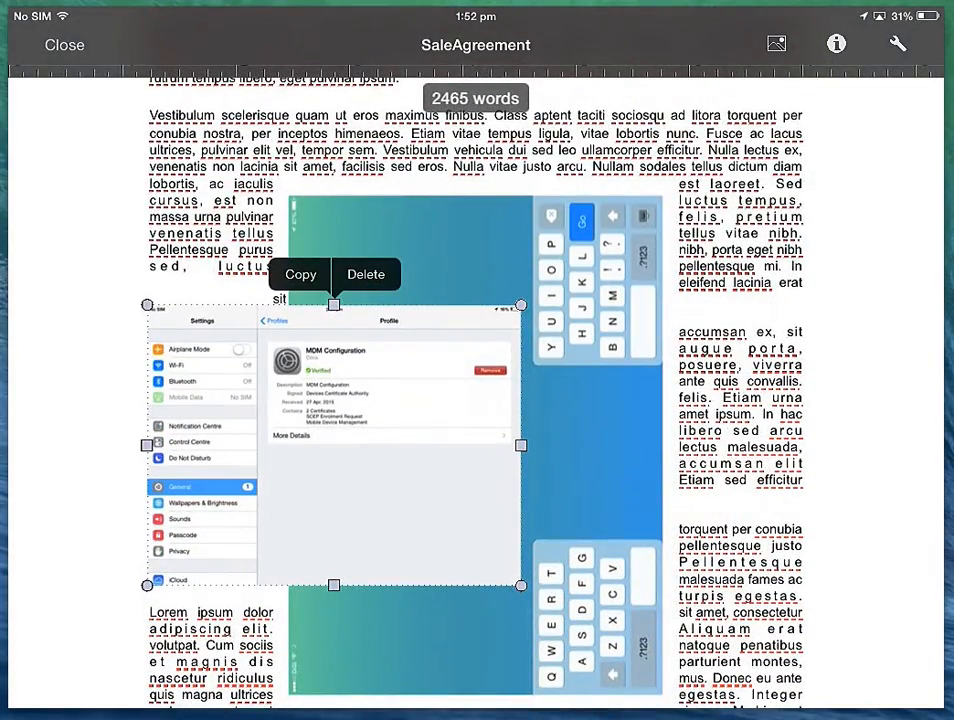
click(836, 44)
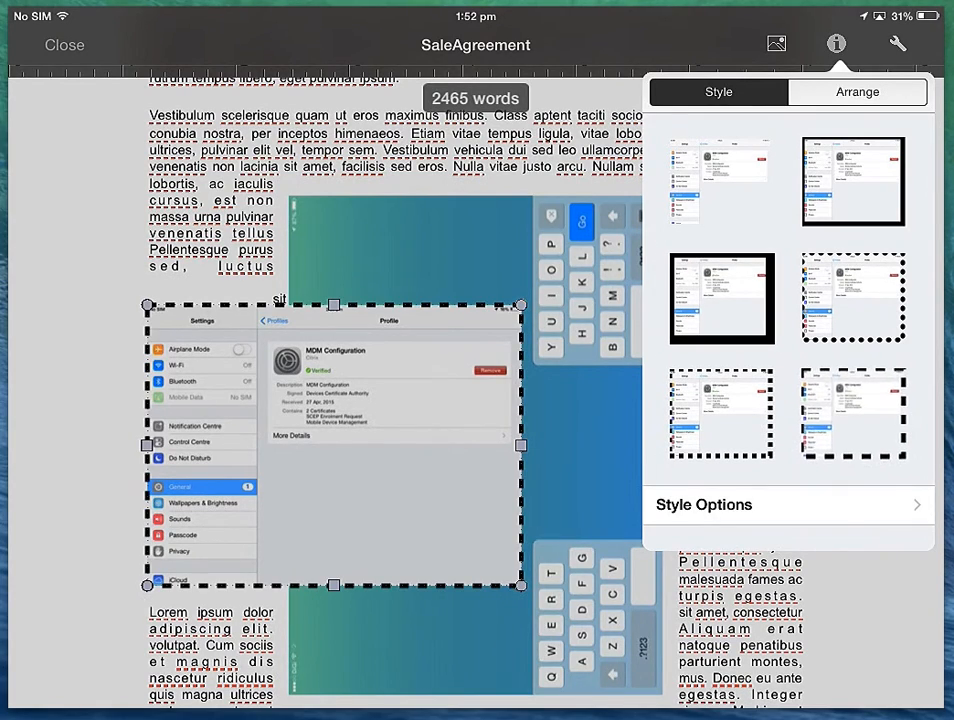
Step: Set the picture border width to 20px and wrap the text Around it
click(704, 504)
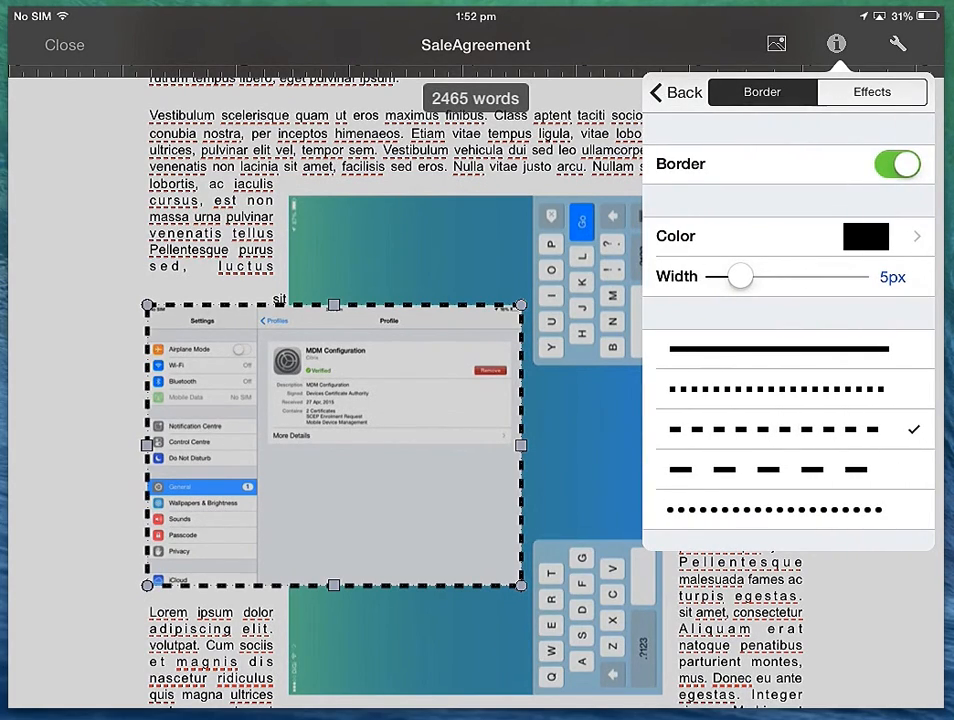
drag(740, 276, 832, 276)
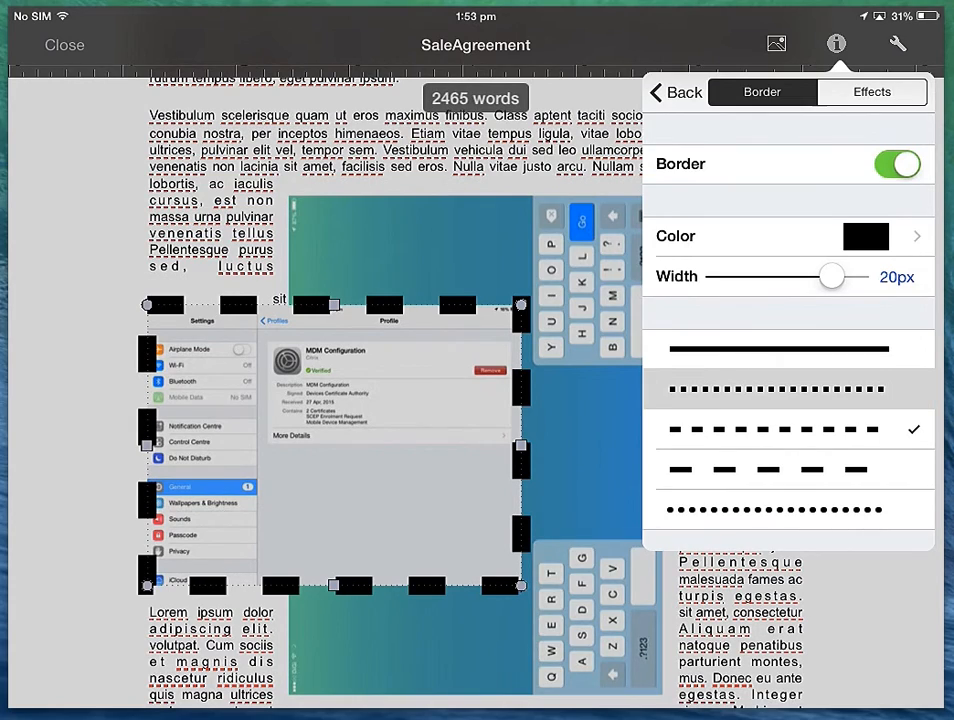
click(776, 388)
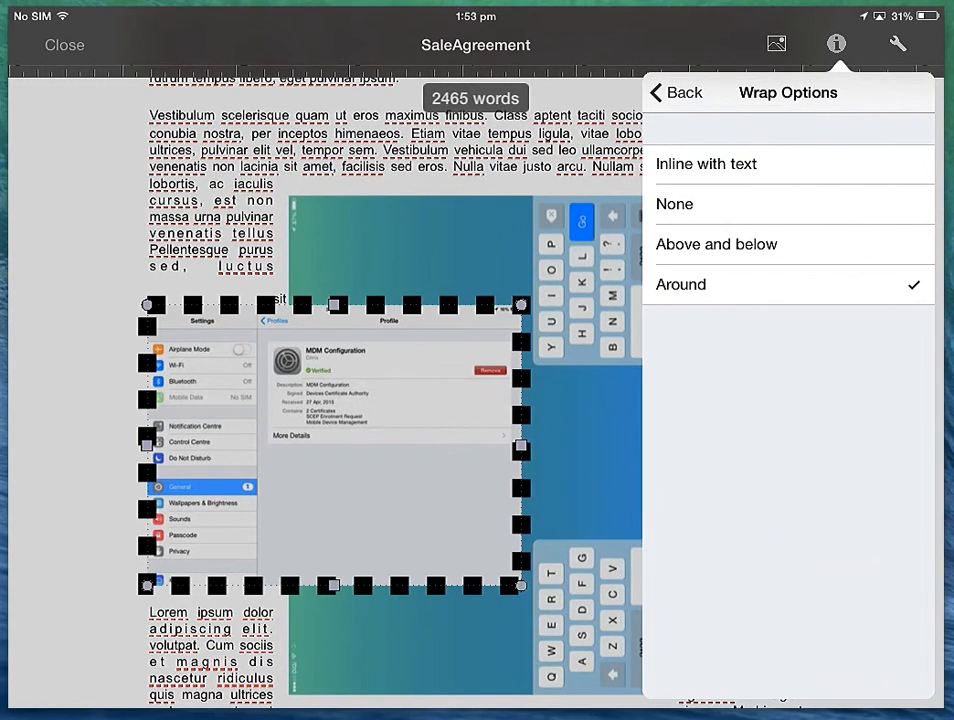
click(674, 92)
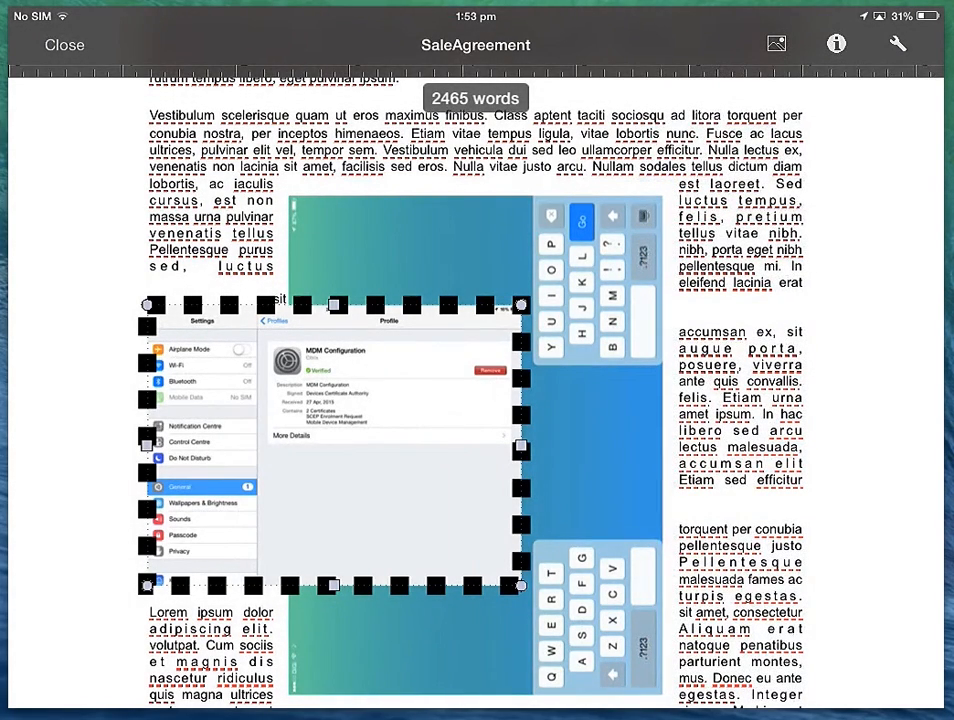
click(776, 44)
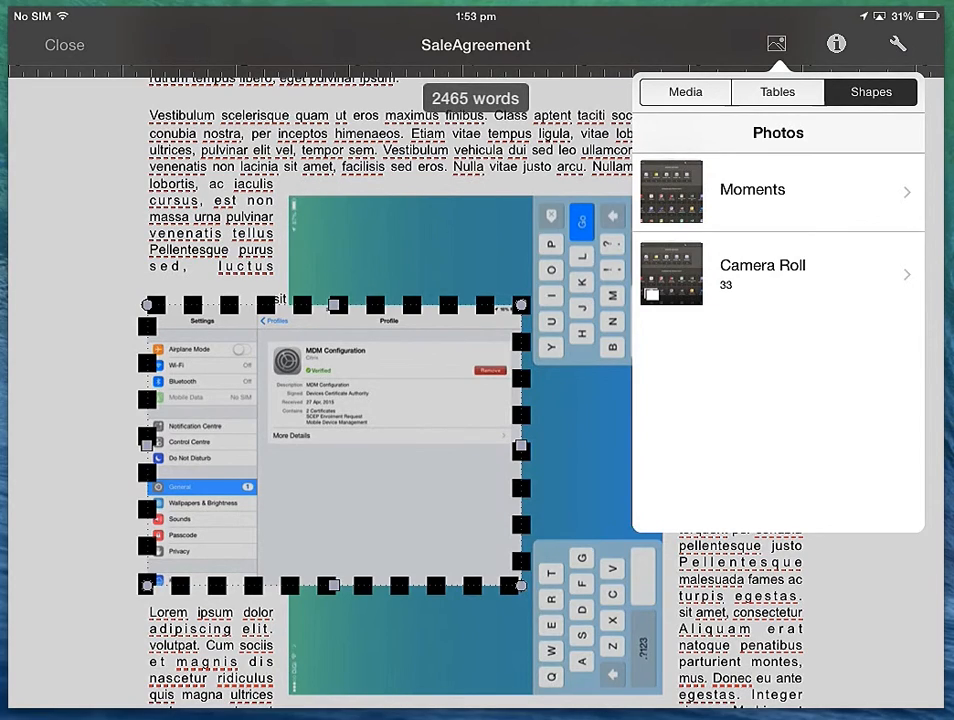
Step: Close SaleAgreement via the Tools menu, answering the save prompt to return to Create New
click(776, 92)
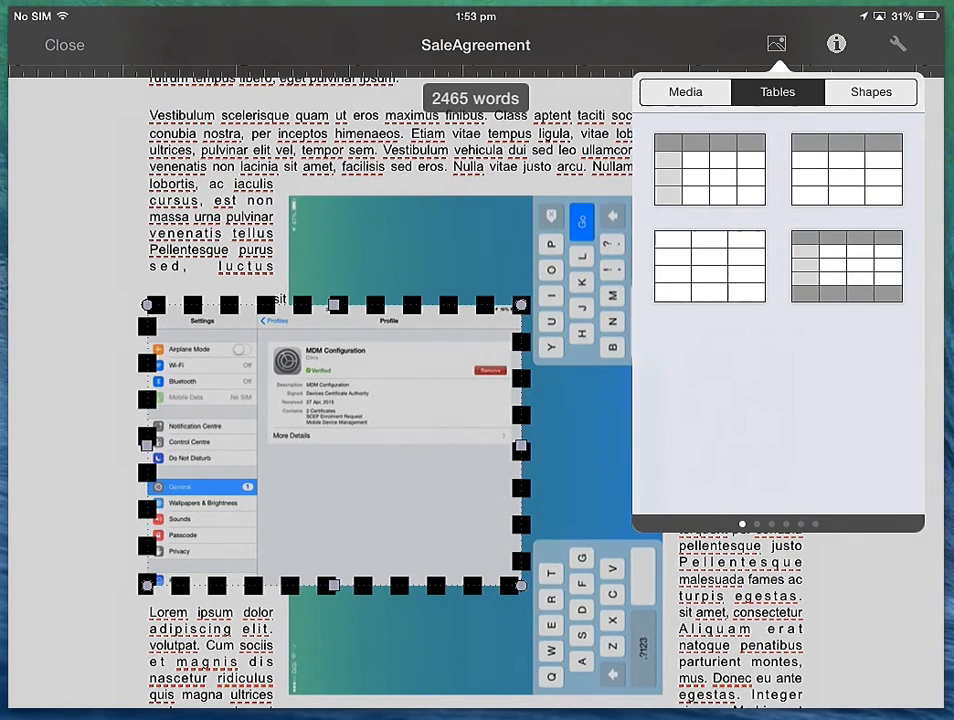
click(896, 44)
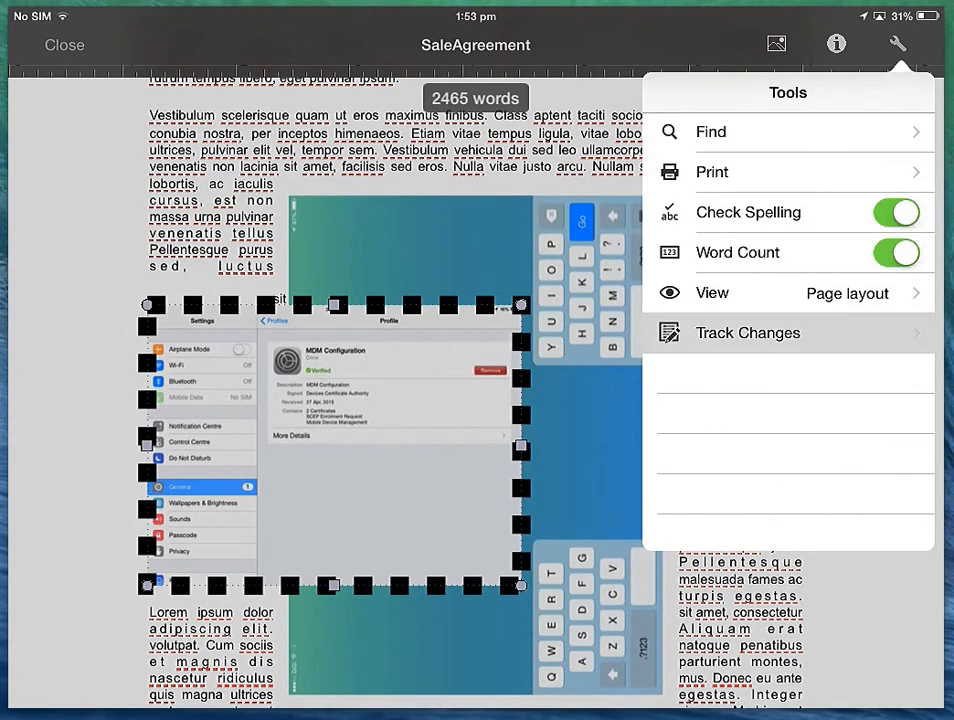
click(748, 332)
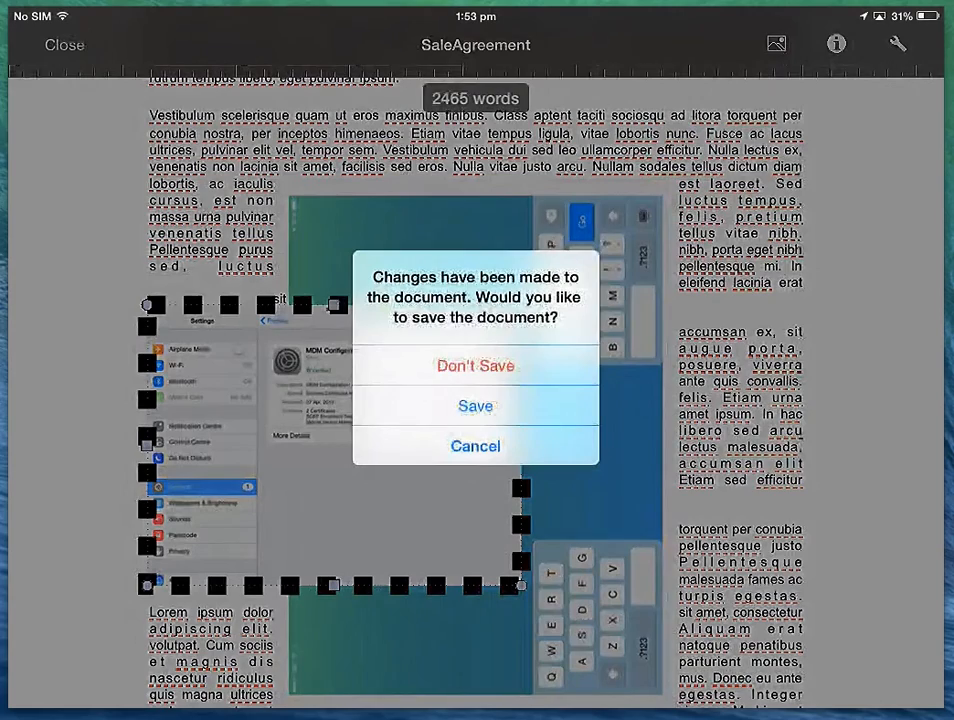
click(476, 404)
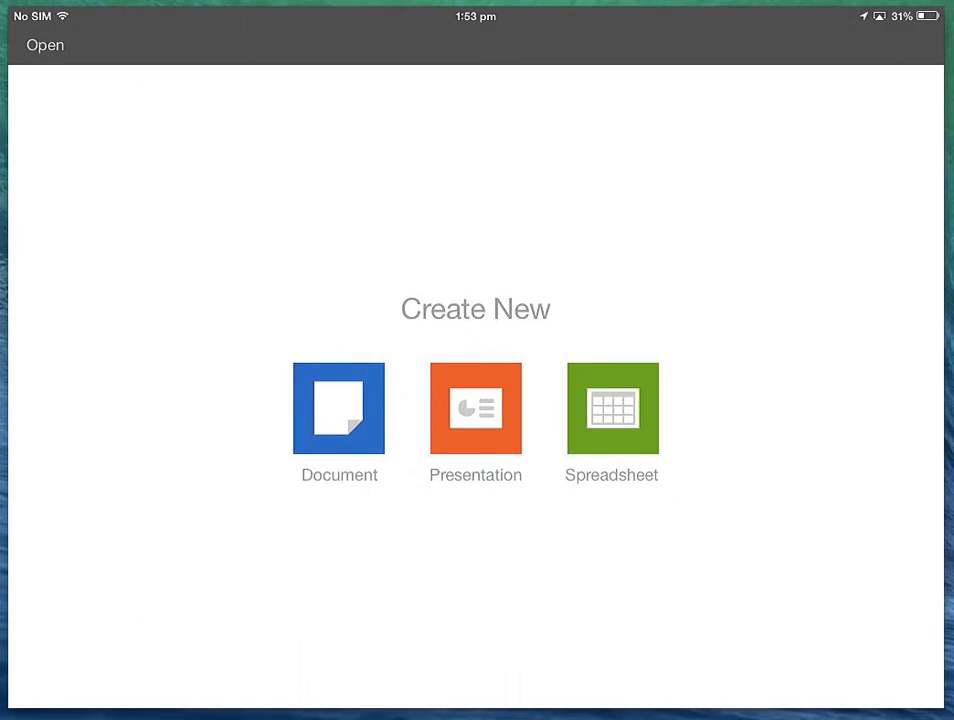
Step: Open the non-disclosure agreement PDF and add a 'New text' text box annotation at the Address placeholder
click(44, 44)
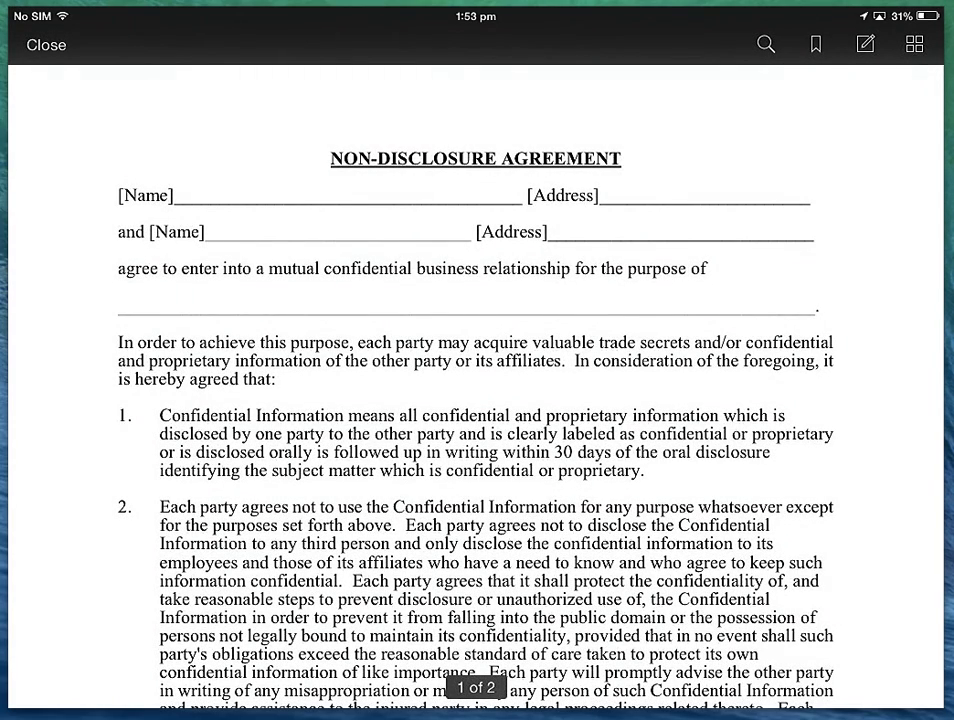
double_click(564, 196)
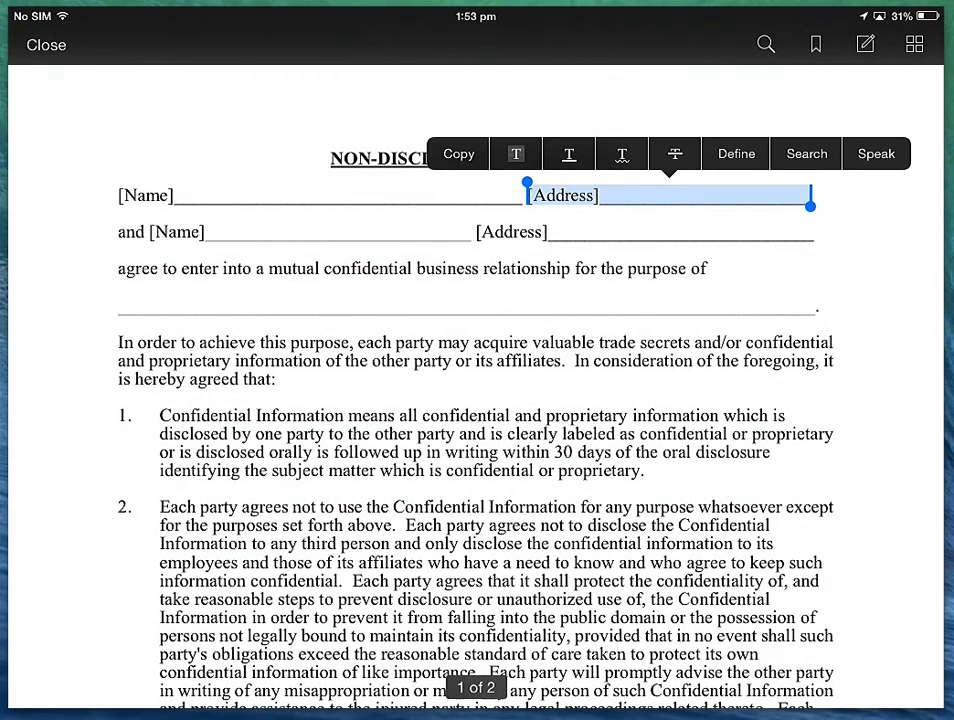
click(568, 154)
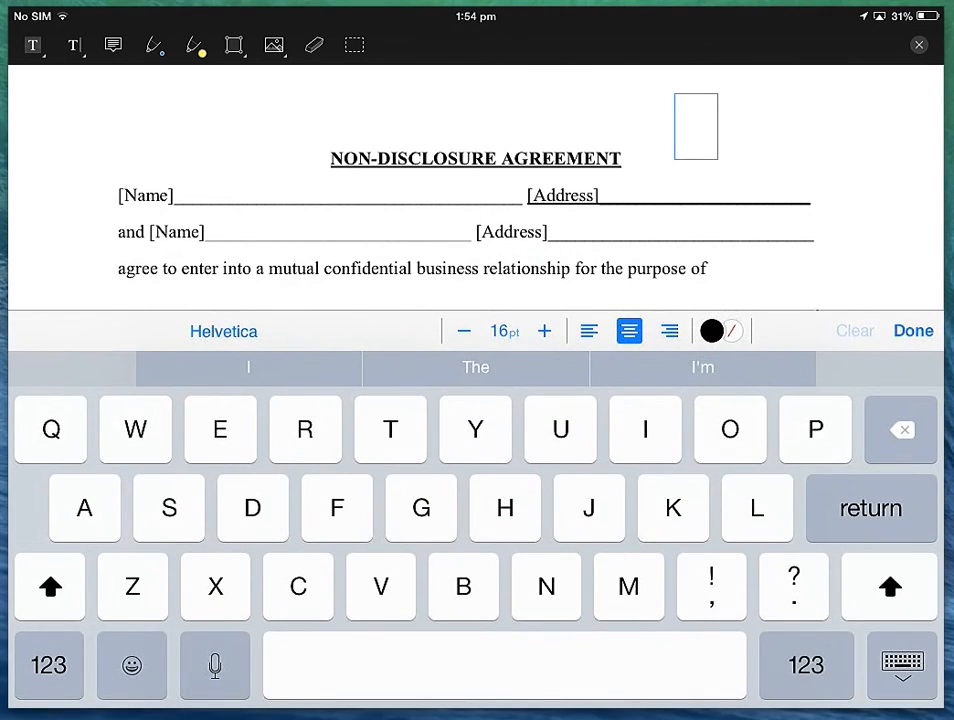
text(New)
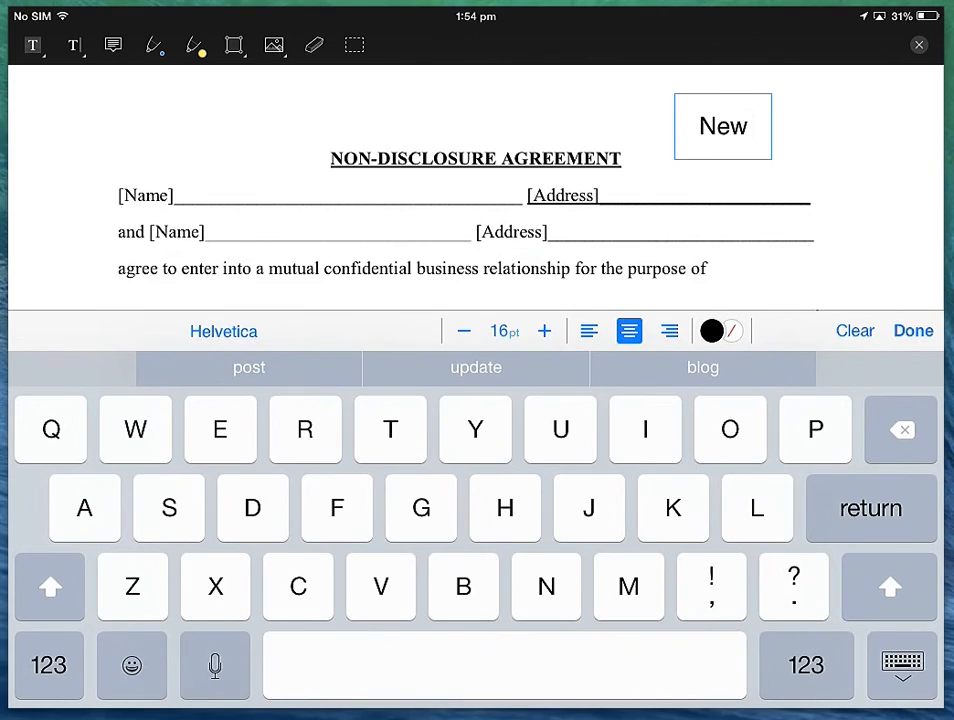
text(text)
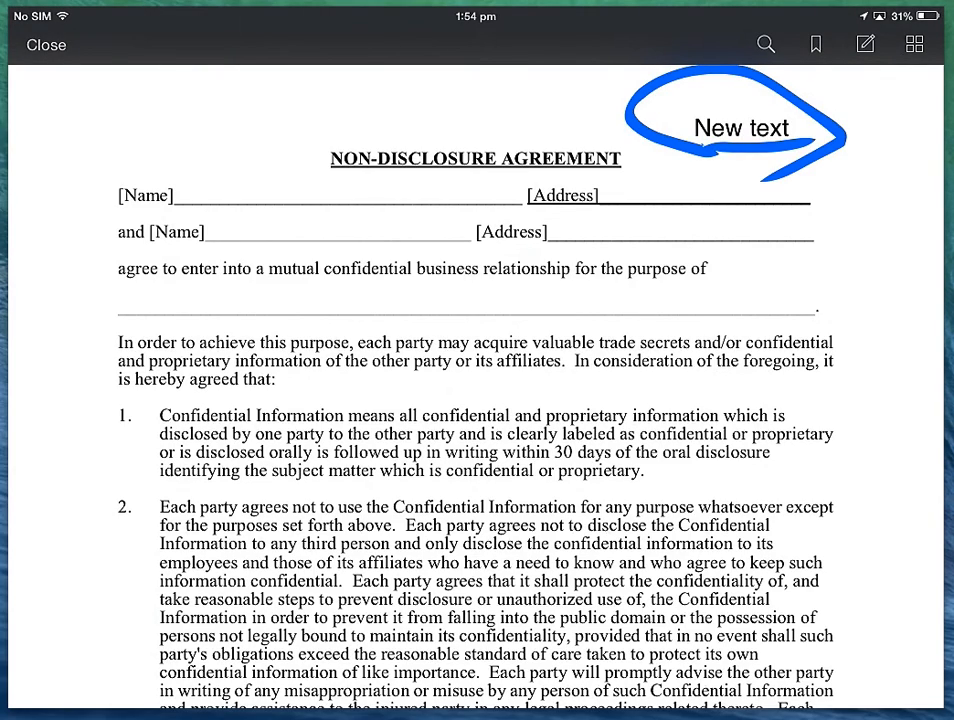
Step: Close the annotated agreement PDF and return to the Create New screen
click(46, 44)
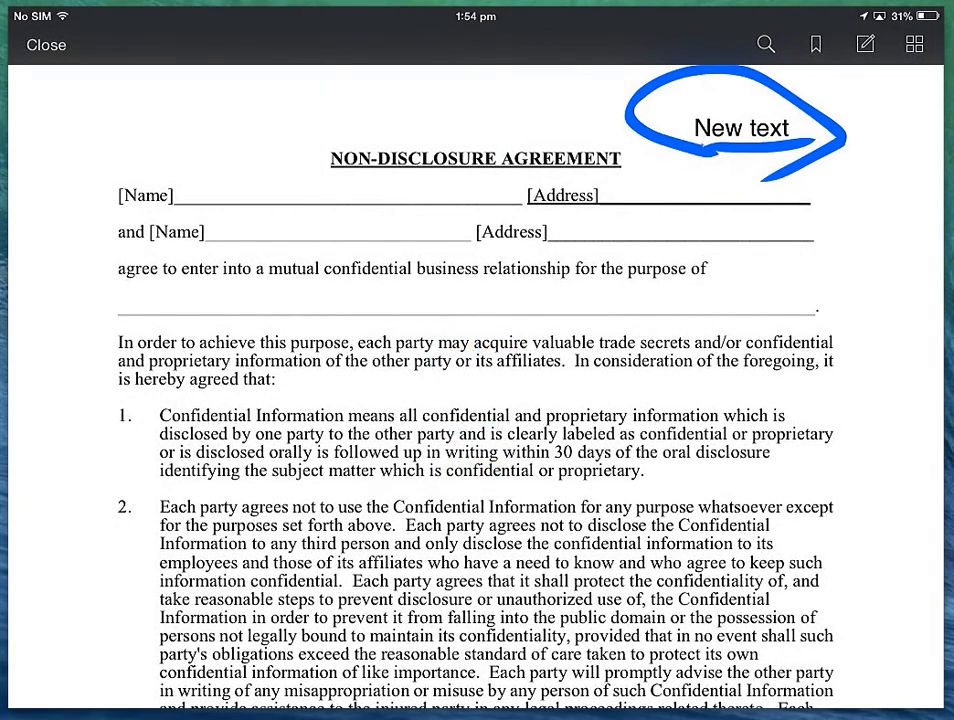
click(46, 44)
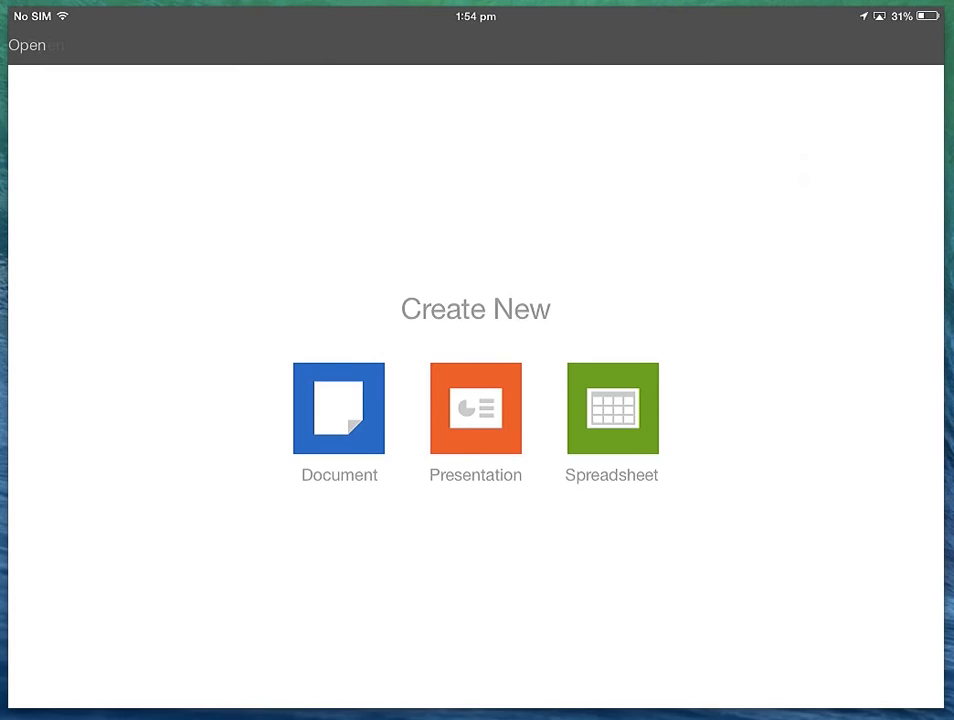
Step: Open SalesReport.xlsx and enter =SUM(B1:B5) in cell B6
click(28, 44)
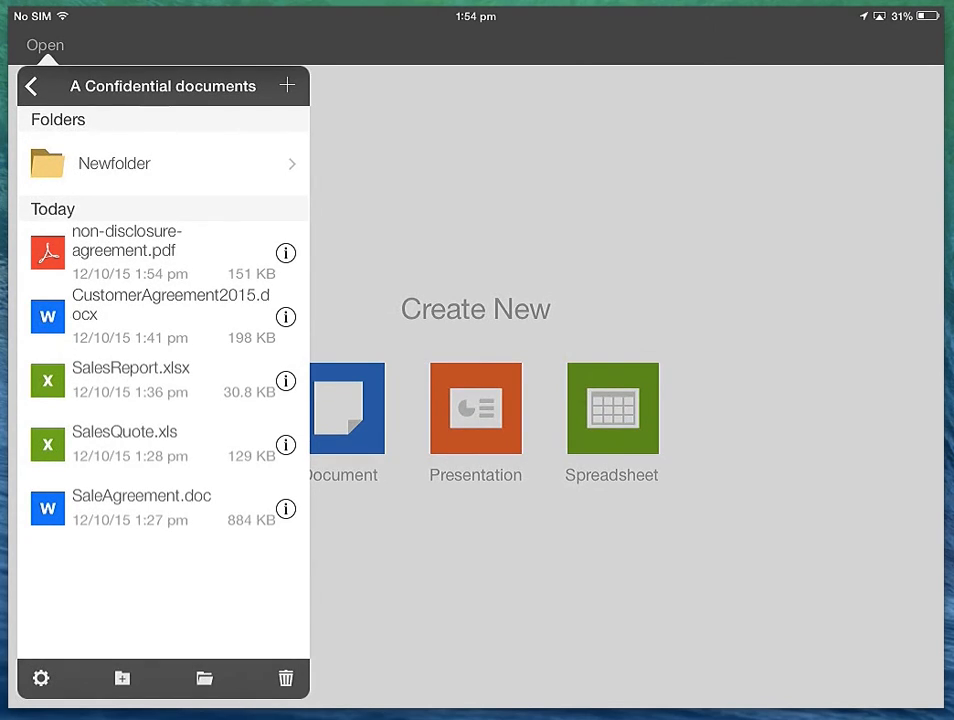
click(130, 378)
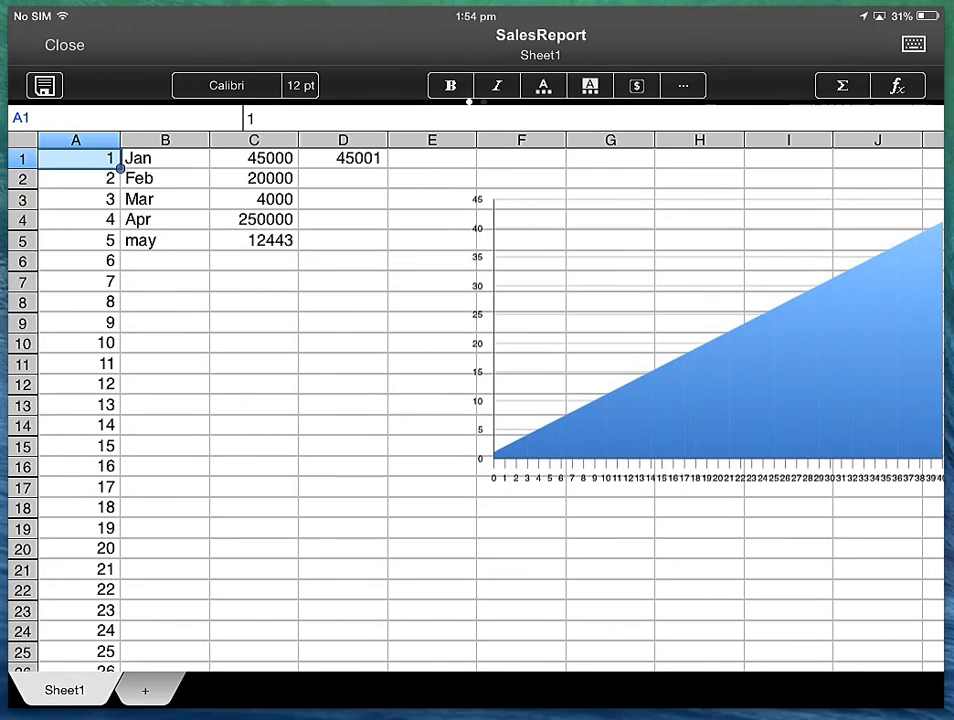
click(164, 260)
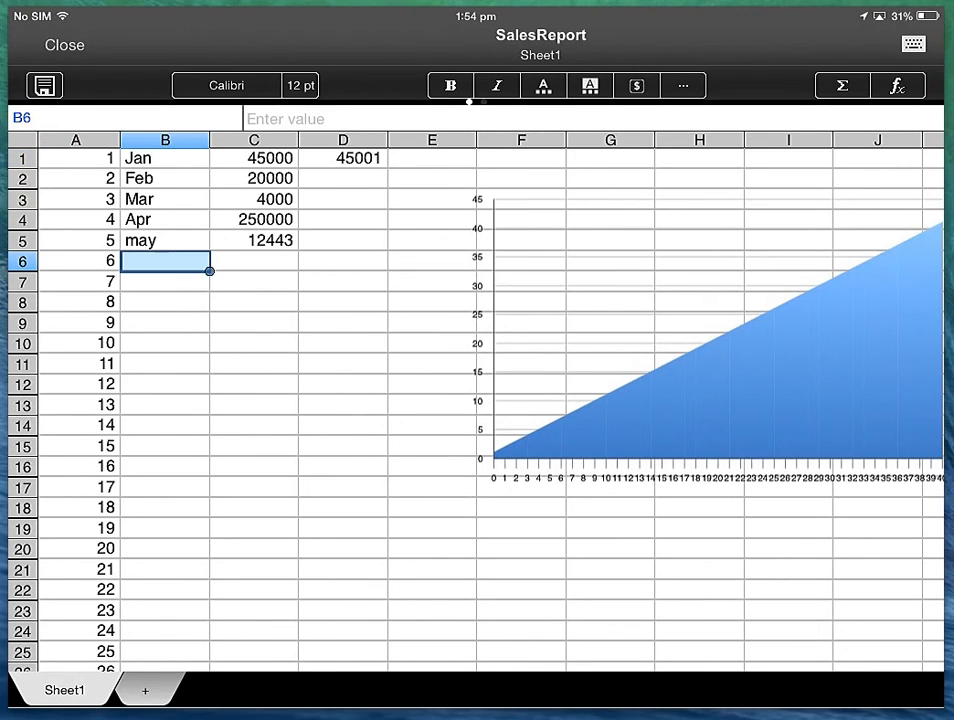
text(=SUM(B1:B5))
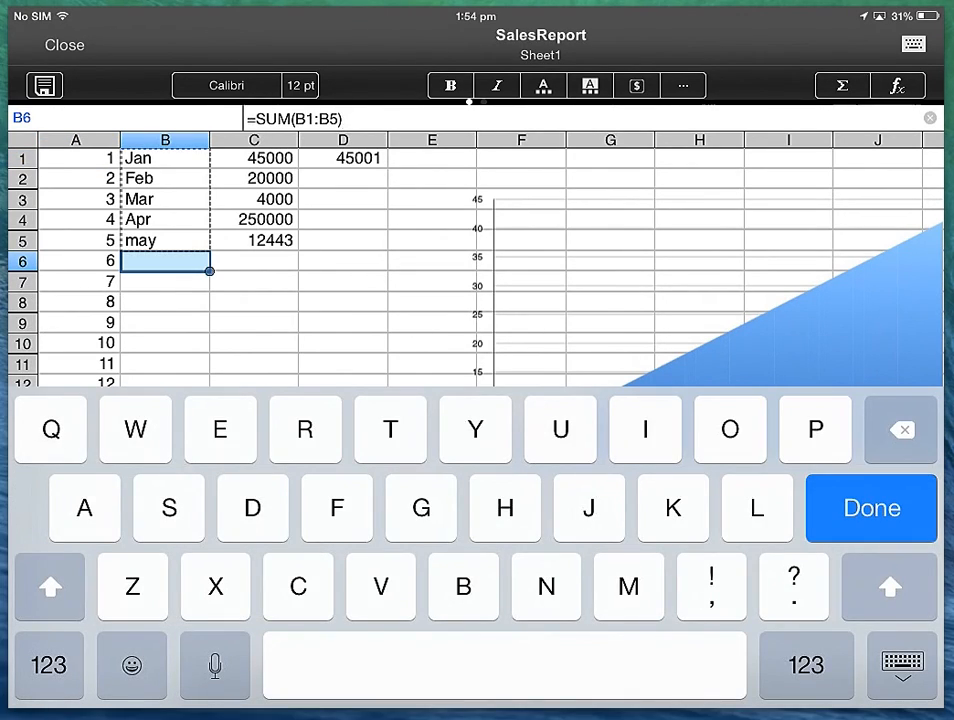
Step: Browse the fx function list without choosing one, then close the SalesReport workbook
click(896, 84)
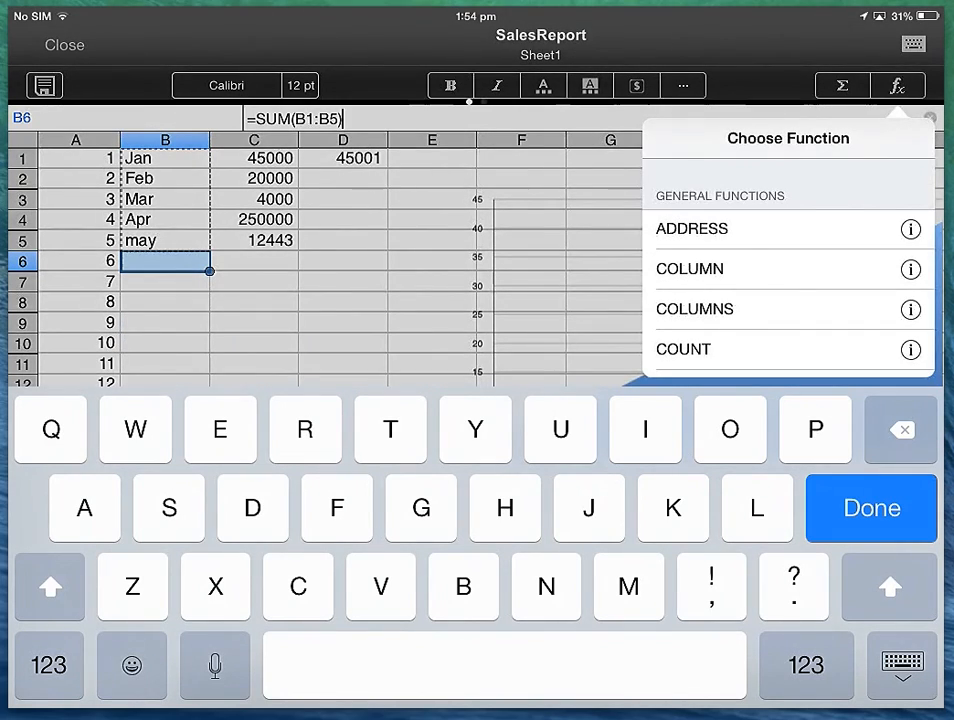
click(870, 508)
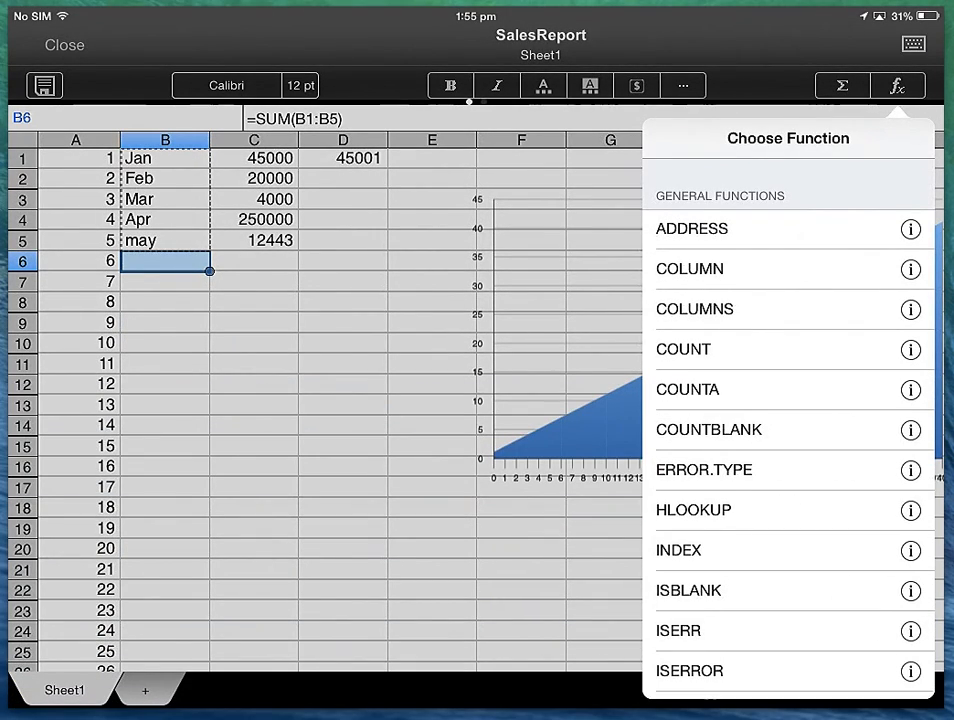
scroll(down, 3)
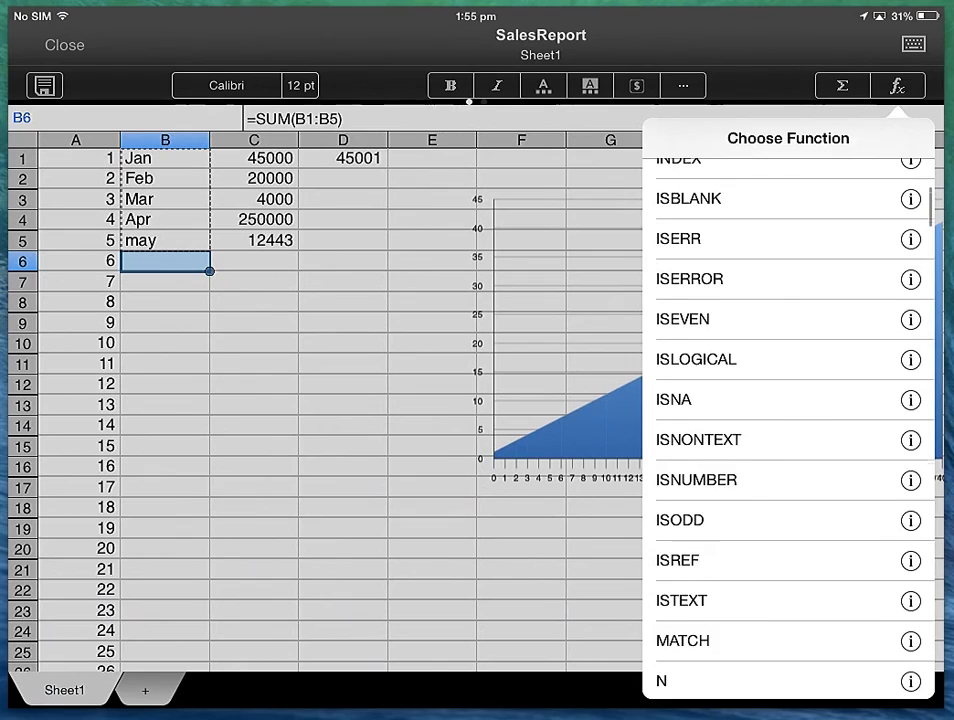
scroll(down, 3)
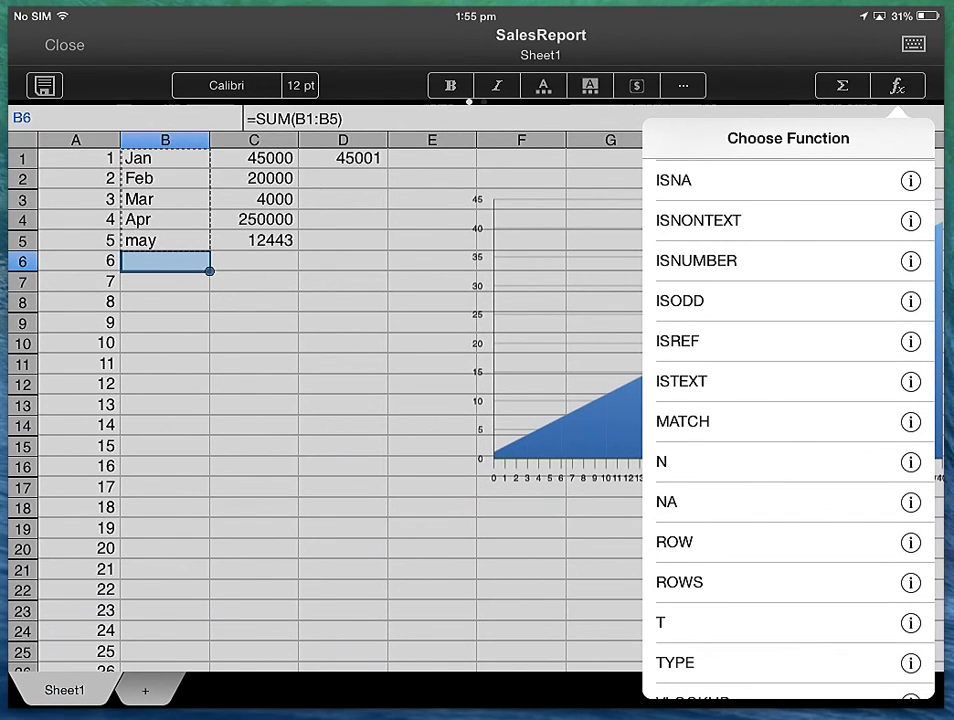
click(896, 84)
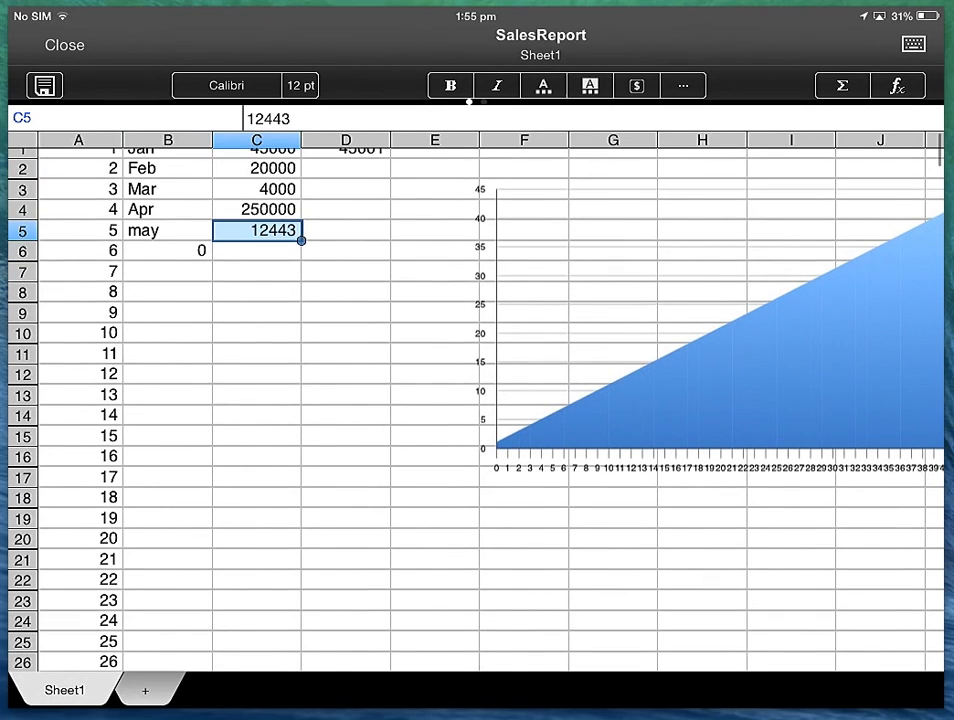
click(64, 44)
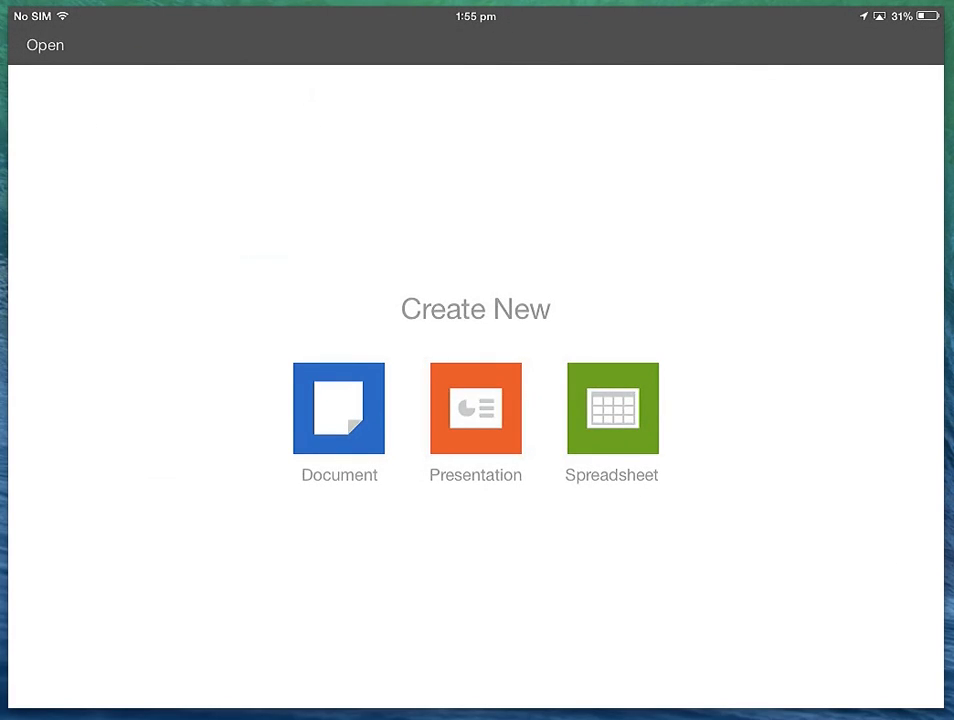
Step: Create a folder named New1 in A Confidential documents and return to My Files & Folders
click(44, 44)
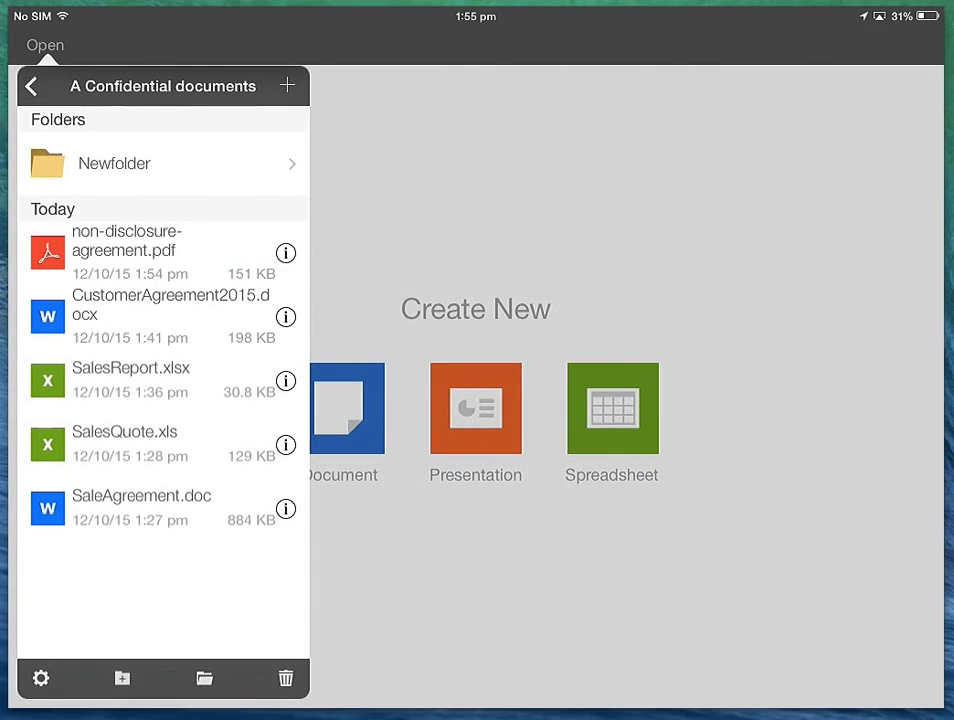
click(122, 678)
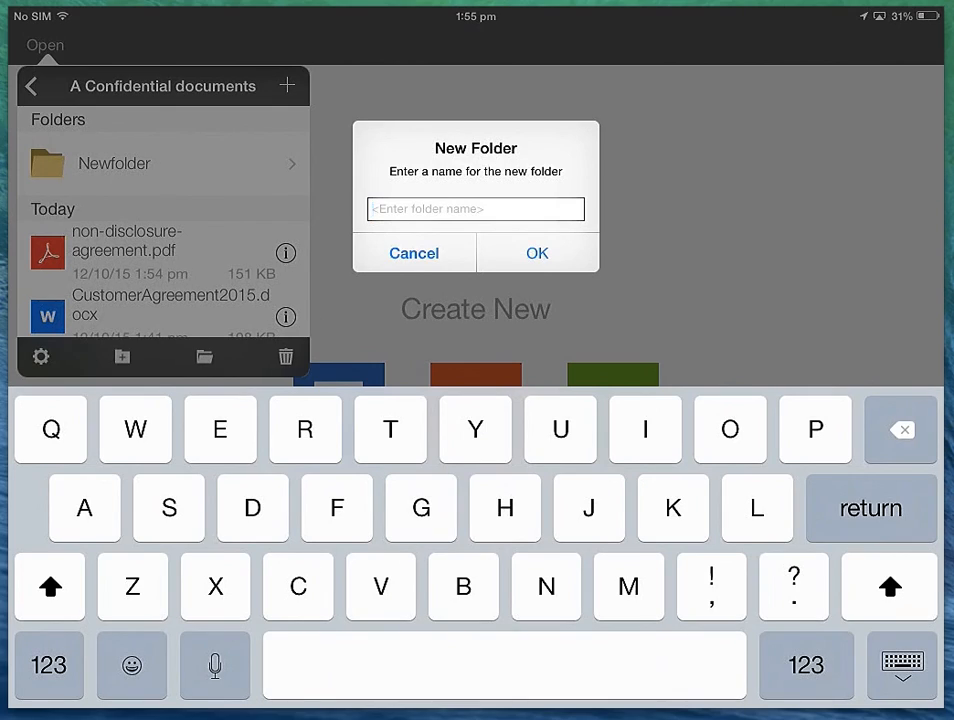
click(476, 210)
text(New1)
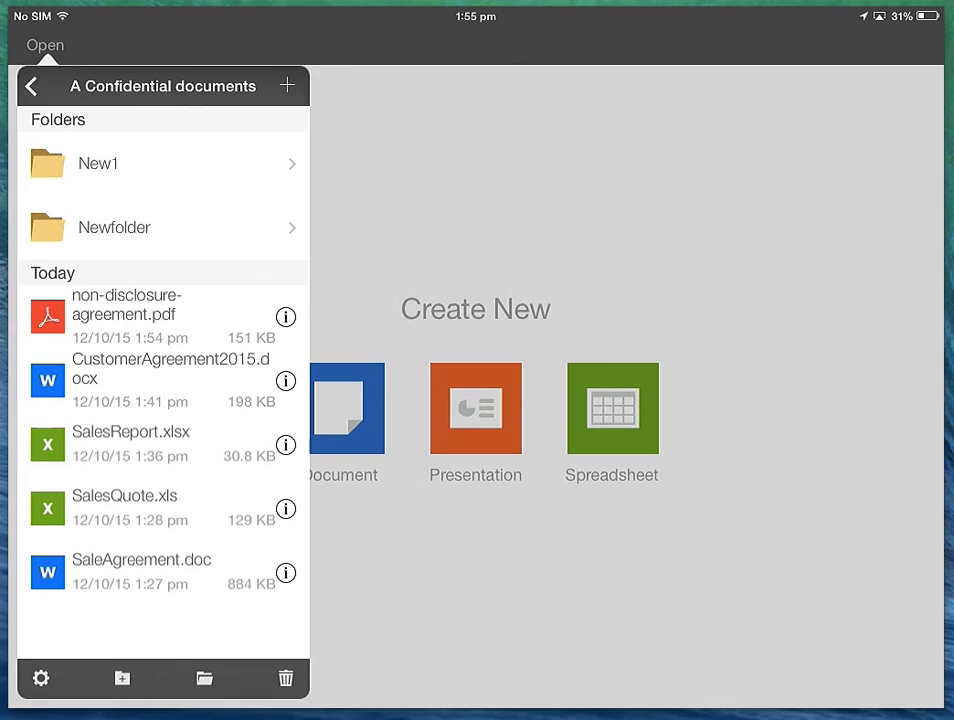
click(32, 86)
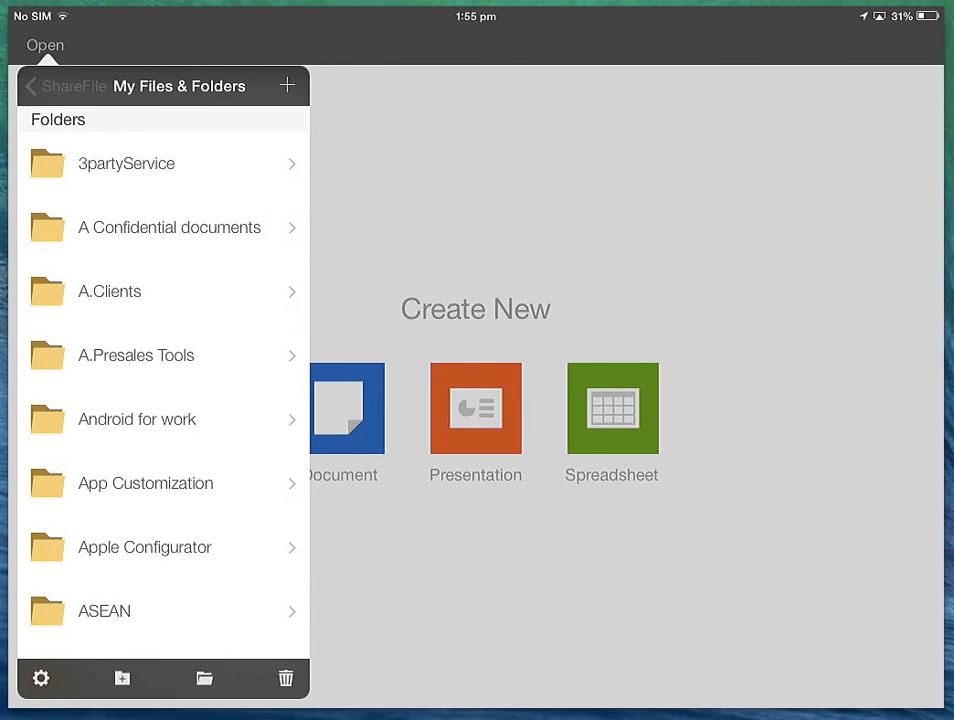
Step: View My document.docx and the Local Files folder, ending back on Create New
click(346, 408)
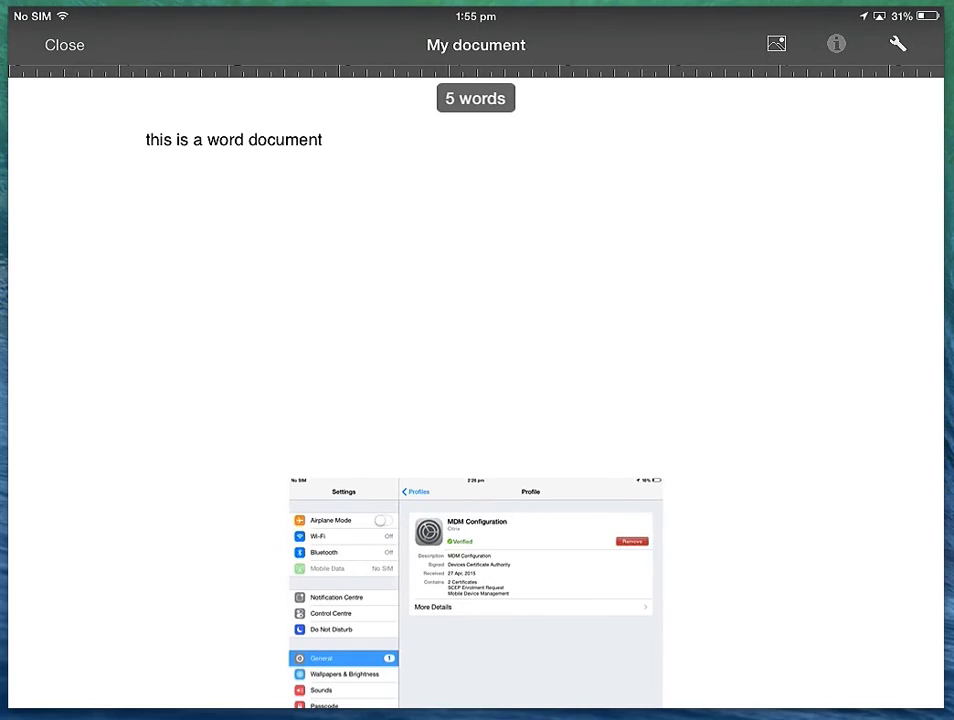
click(232, 140)
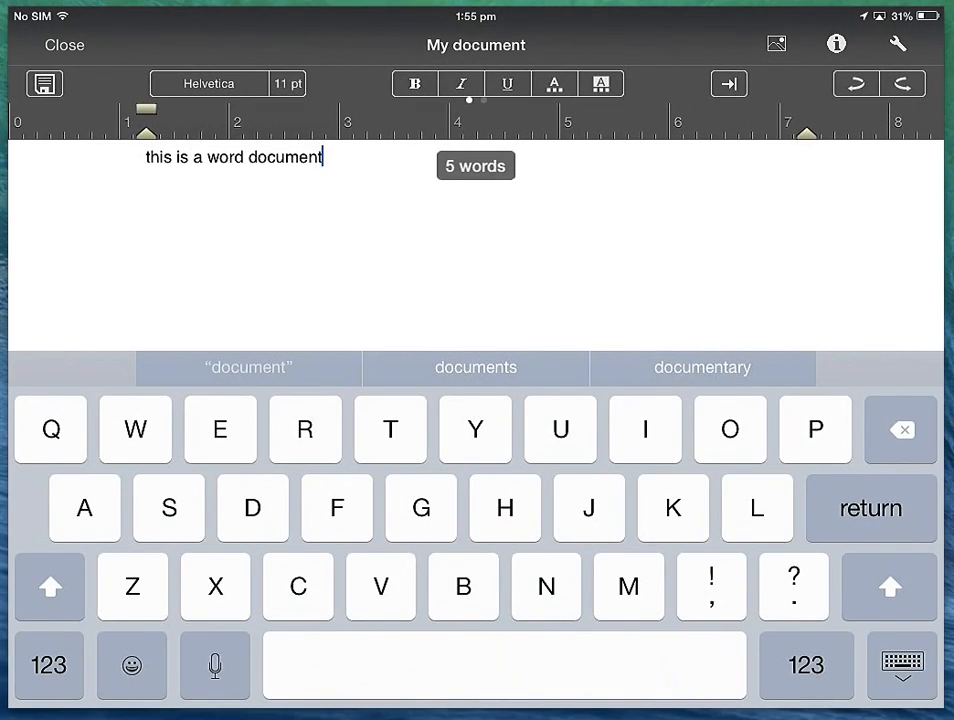
click(64, 44)
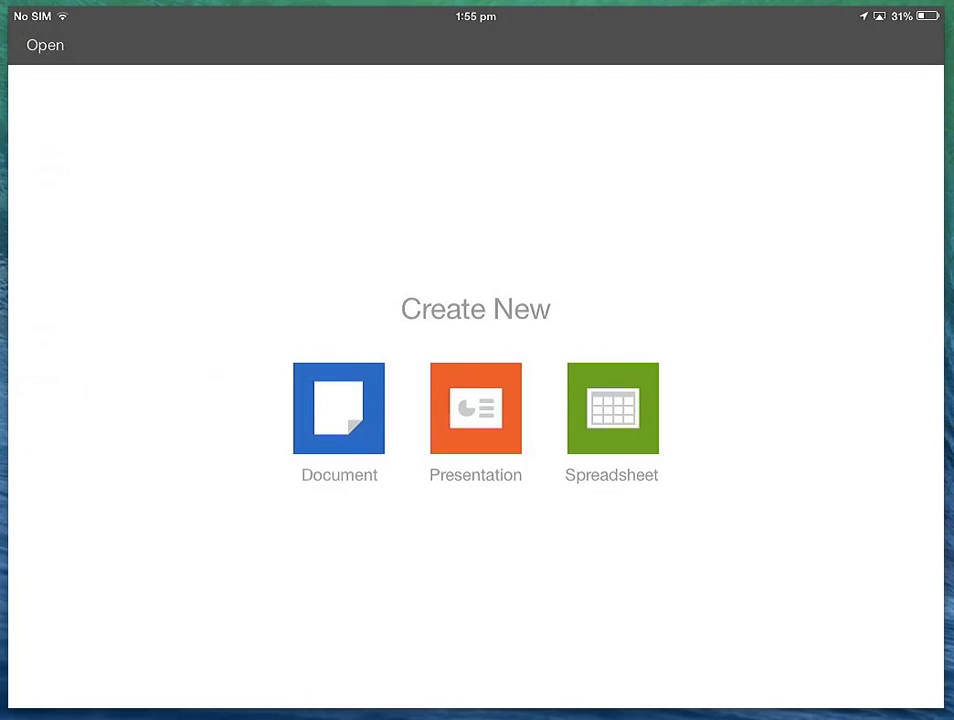
click(44, 44)
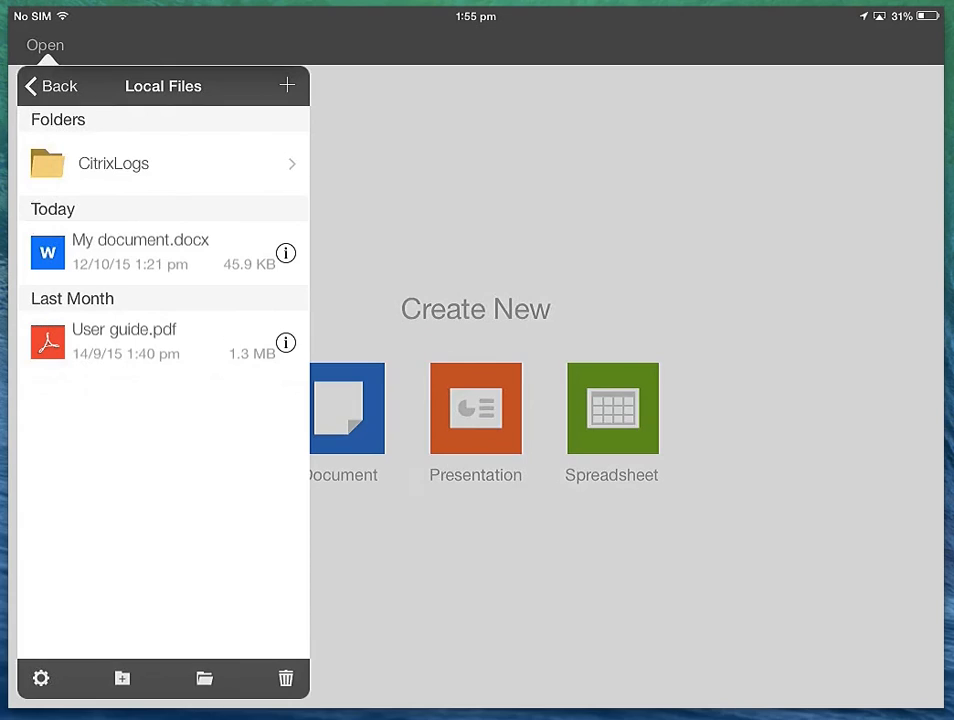
click(140, 252)
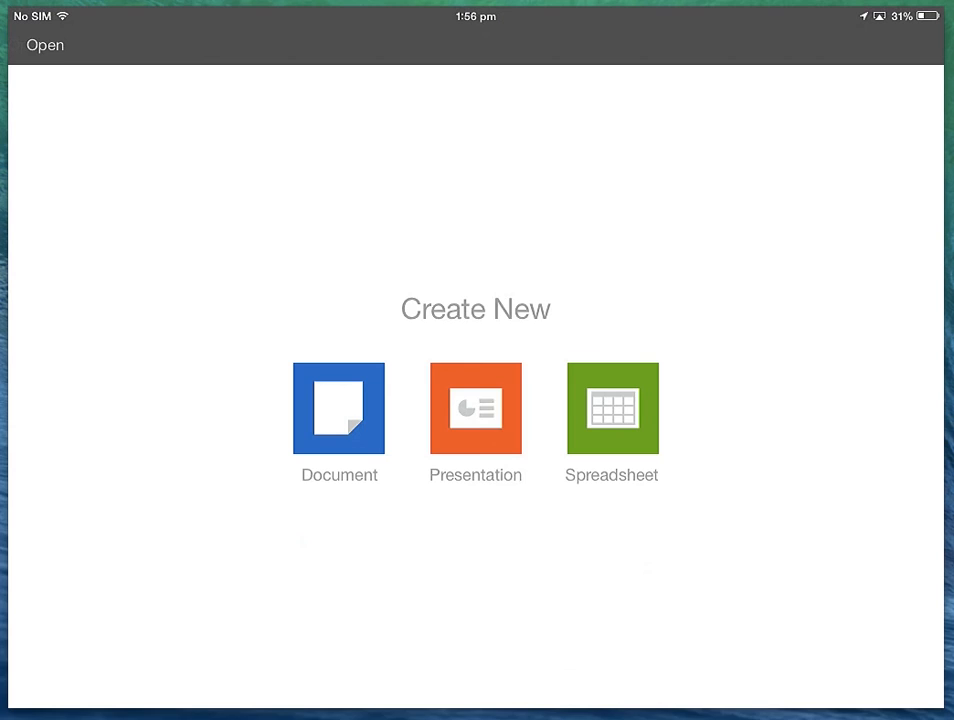
click(44, 44)
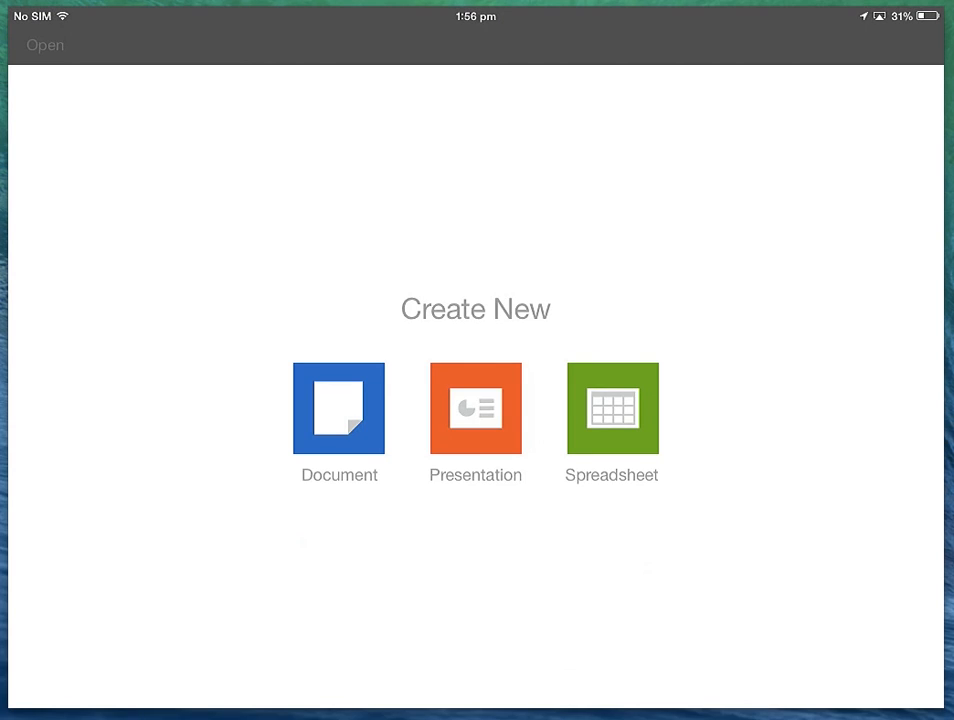